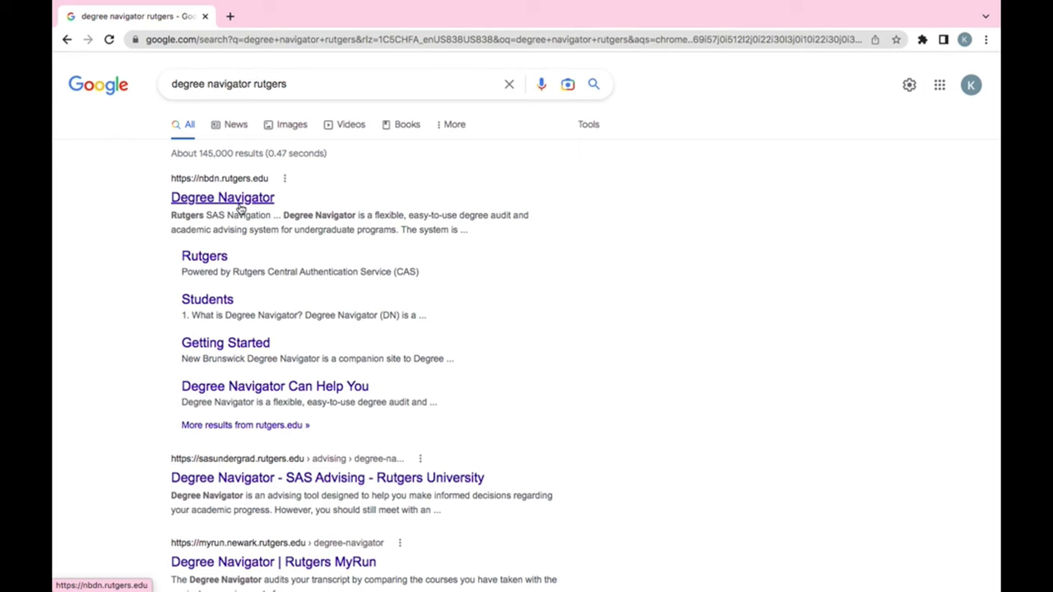
# Open the Degree Navigator search result and begin the Student Login to the NetID page
pyautogui.click(222, 197)
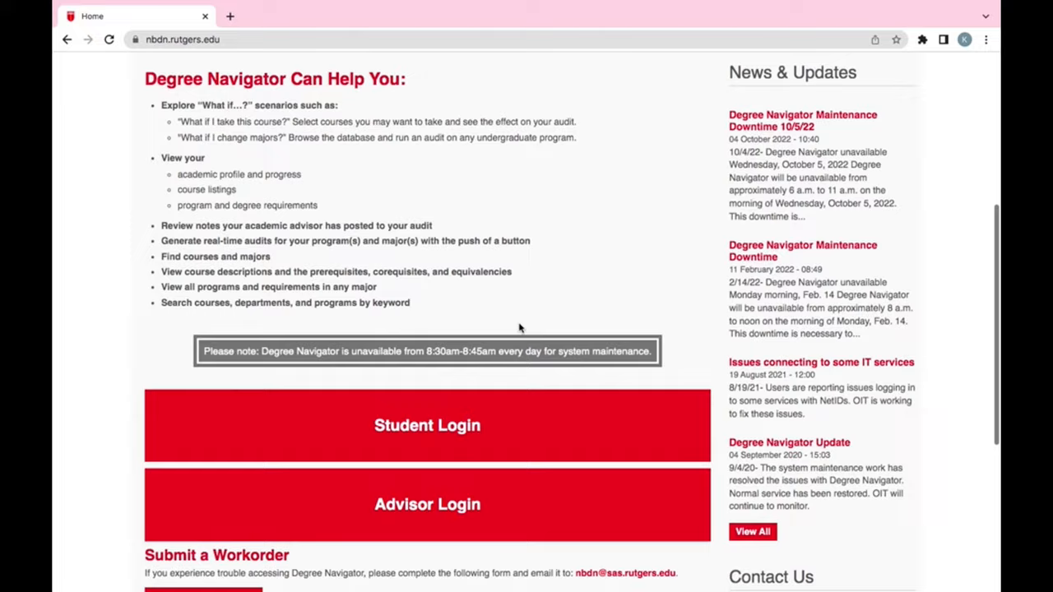
pyautogui.click(427, 425)
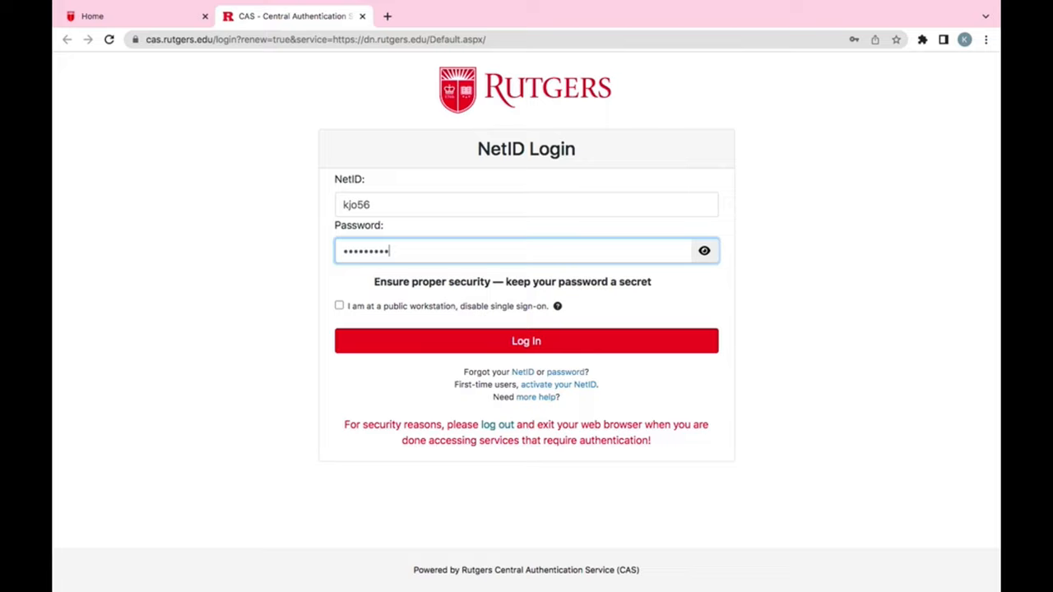
pyautogui.click(526, 341)
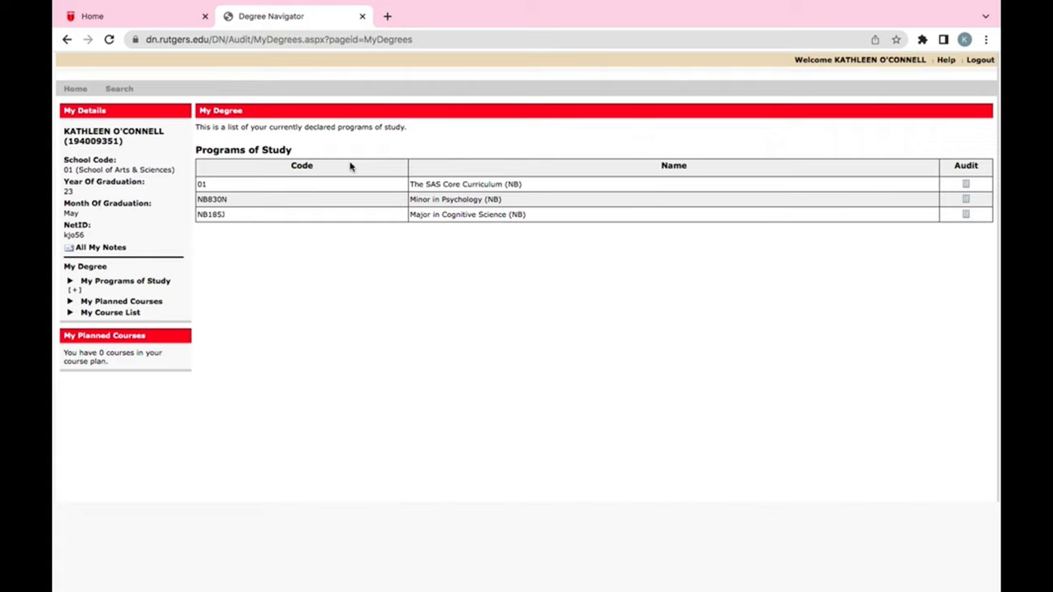
pyautogui.moveTo(587, 187)
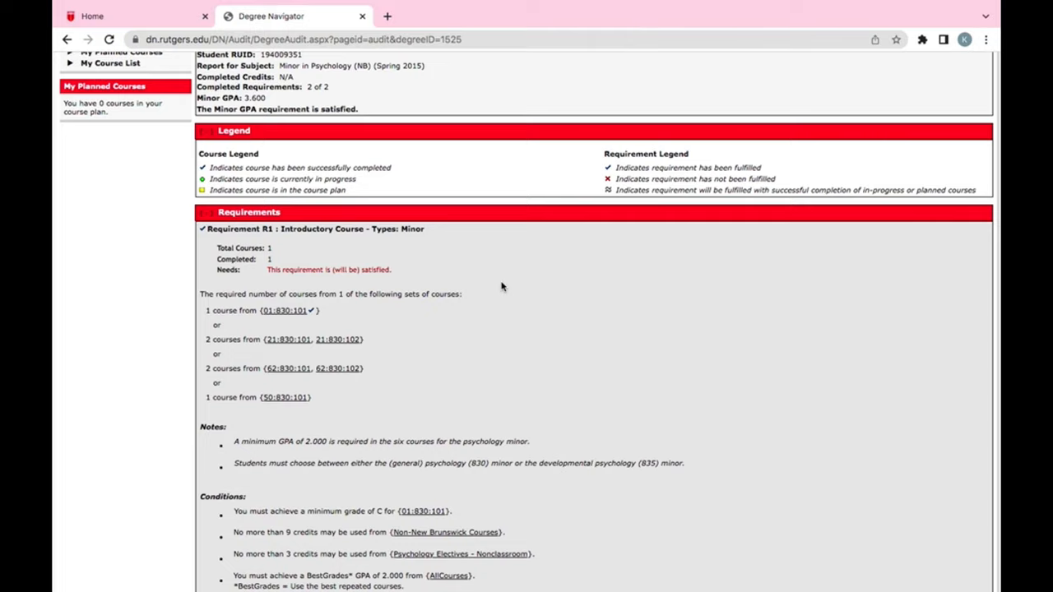
pyautogui.scroll(-3)
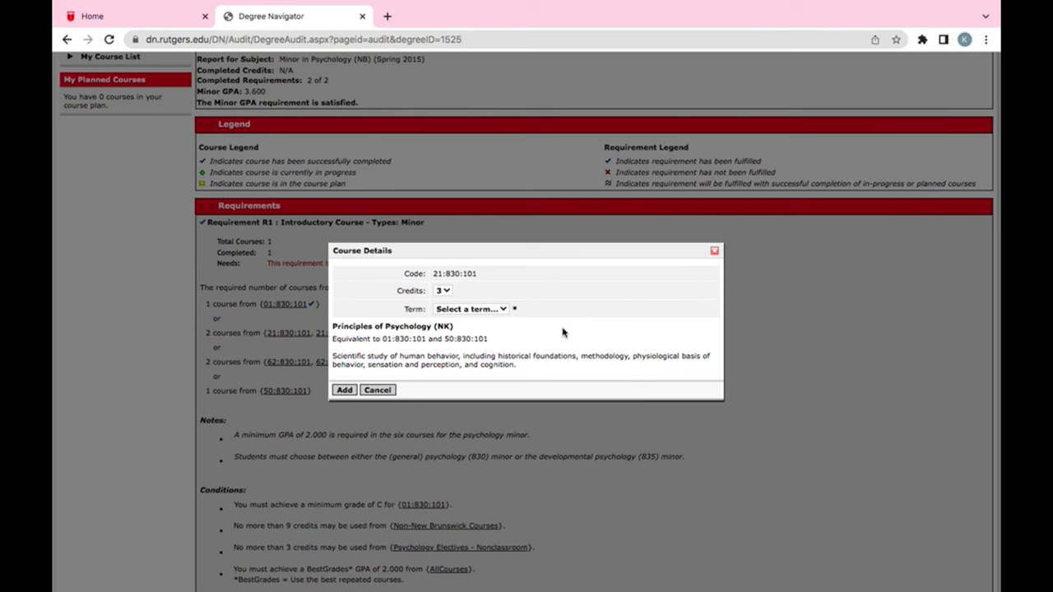
pyautogui.click(377, 390)
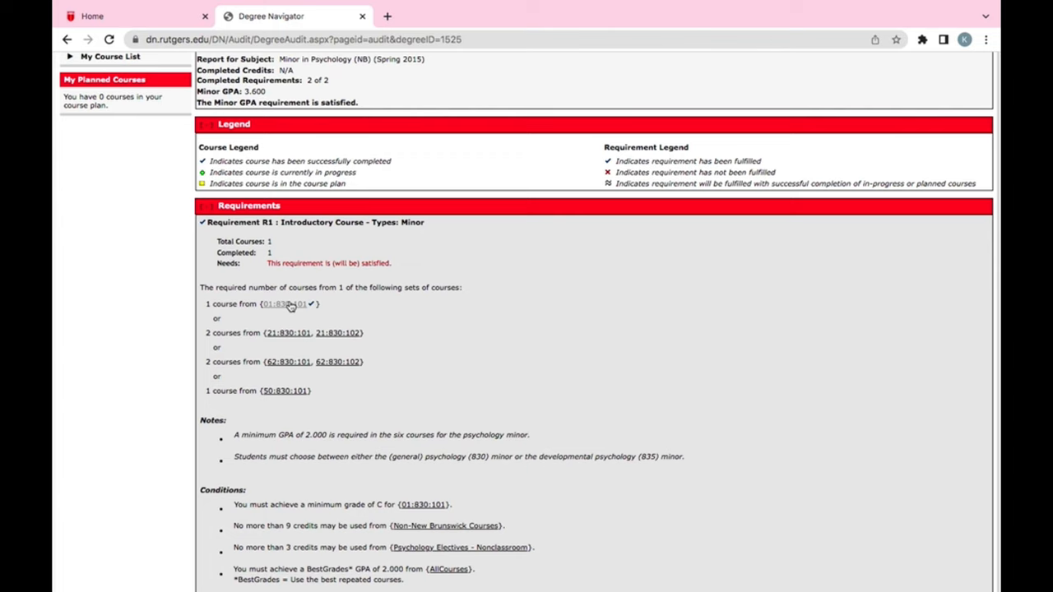
pyautogui.scroll(-3)
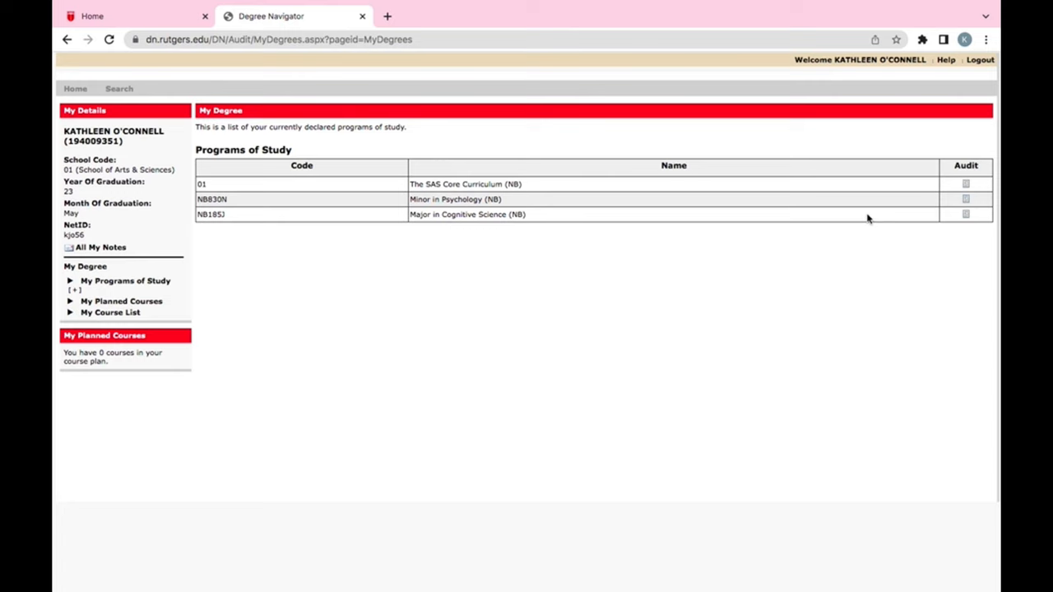
# Review the Cognitive Science major audit, closing the 01:730:329 course details along the way
pyautogui.click(965, 214)
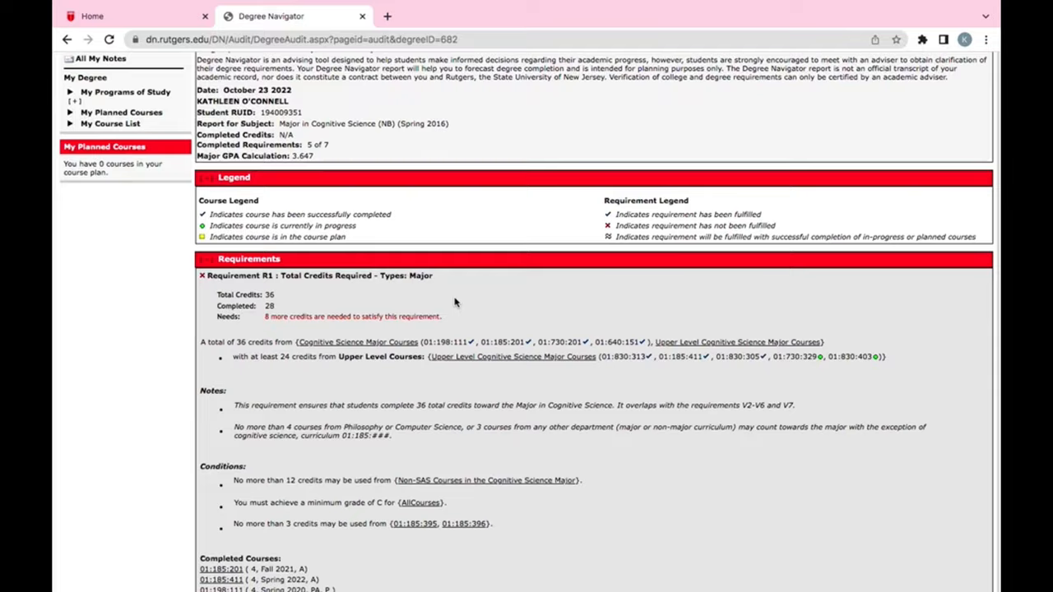
pyautogui.scroll(-3)
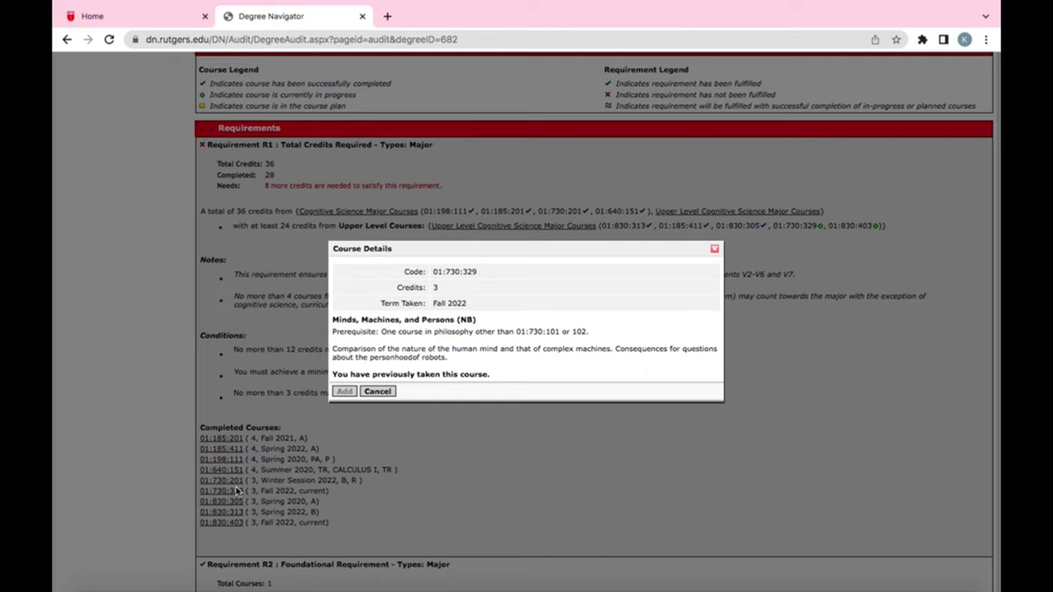
pyautogui.click(377, 391)
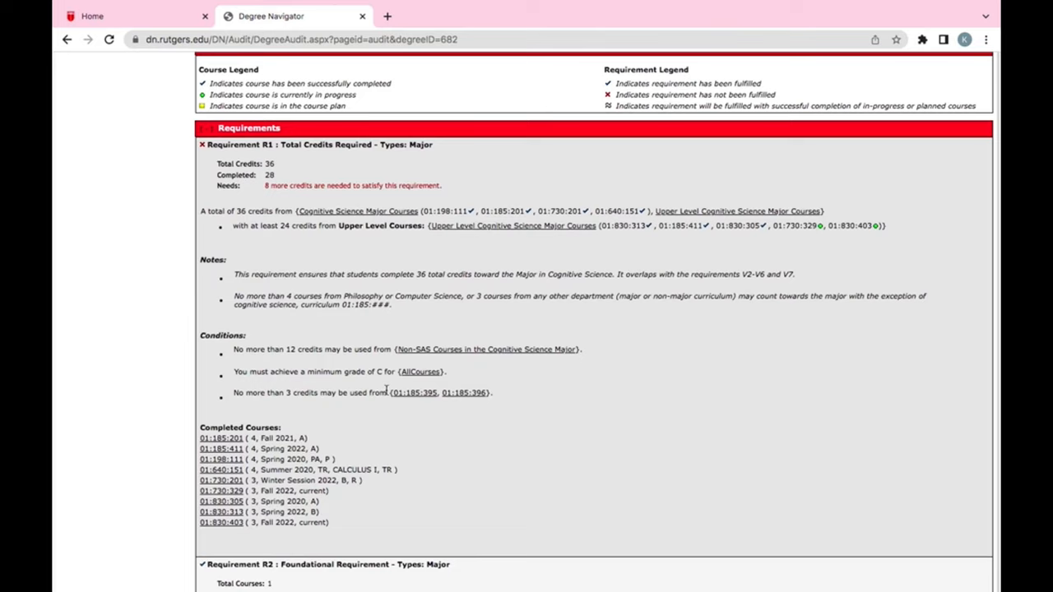
pyautogui.scroll(-3)
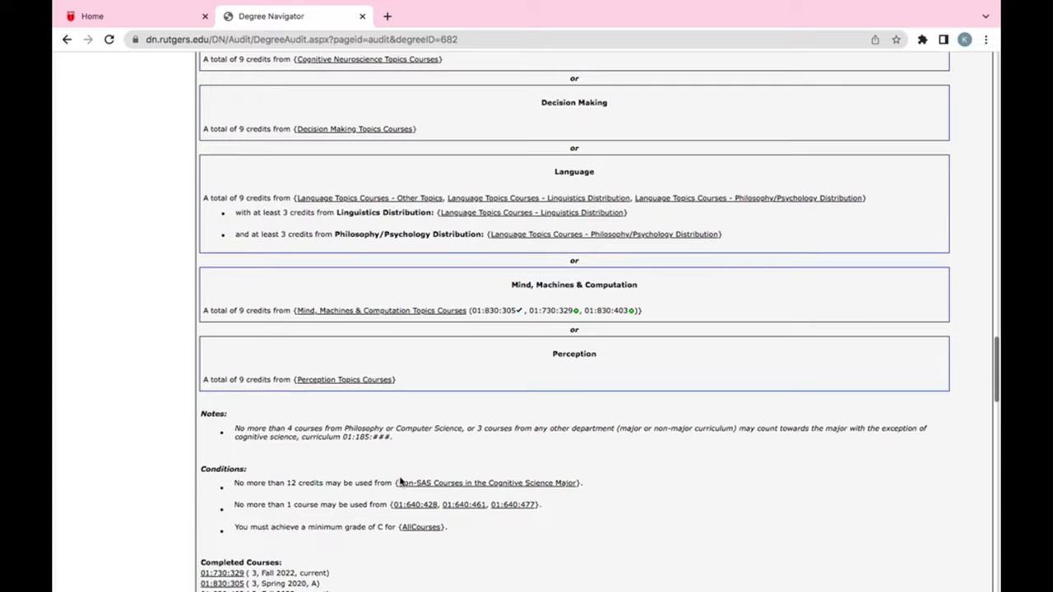
pyautogui.scroll(-3)
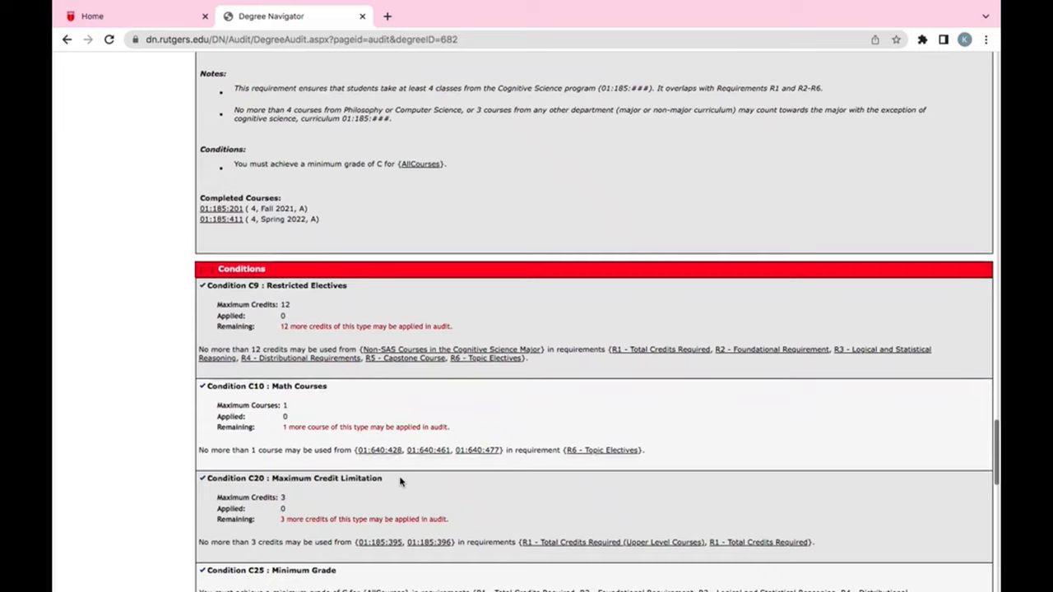
pyautogui.scroll(-3)
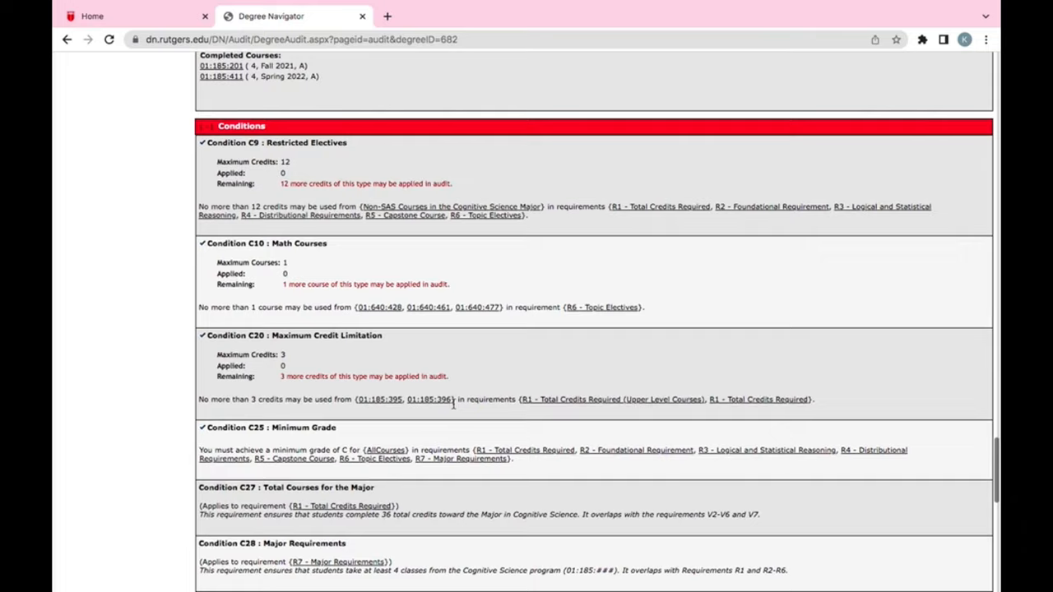
pyautogui.scroll(-3)
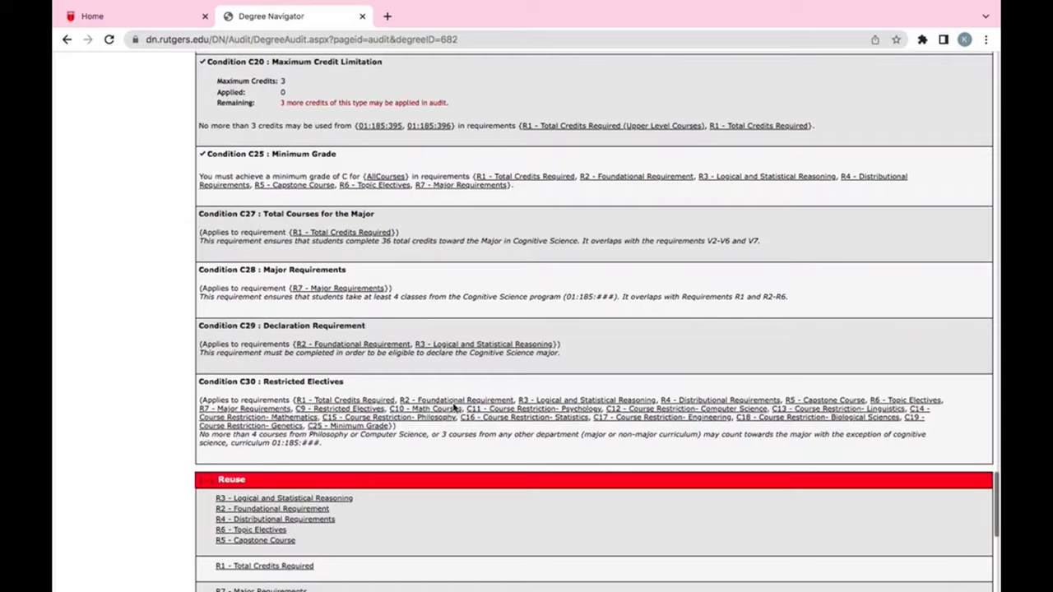
pyautogui.scroll(-3)
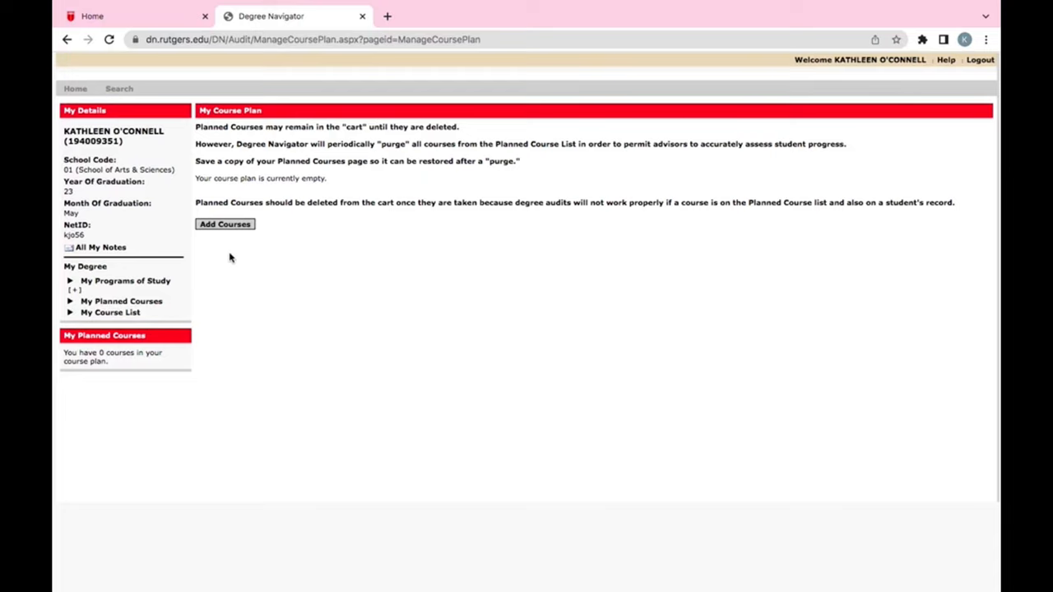
# Review the transcript's term-by-term courses, credits, grades and current GPA
pyautogui.click(111, 312)
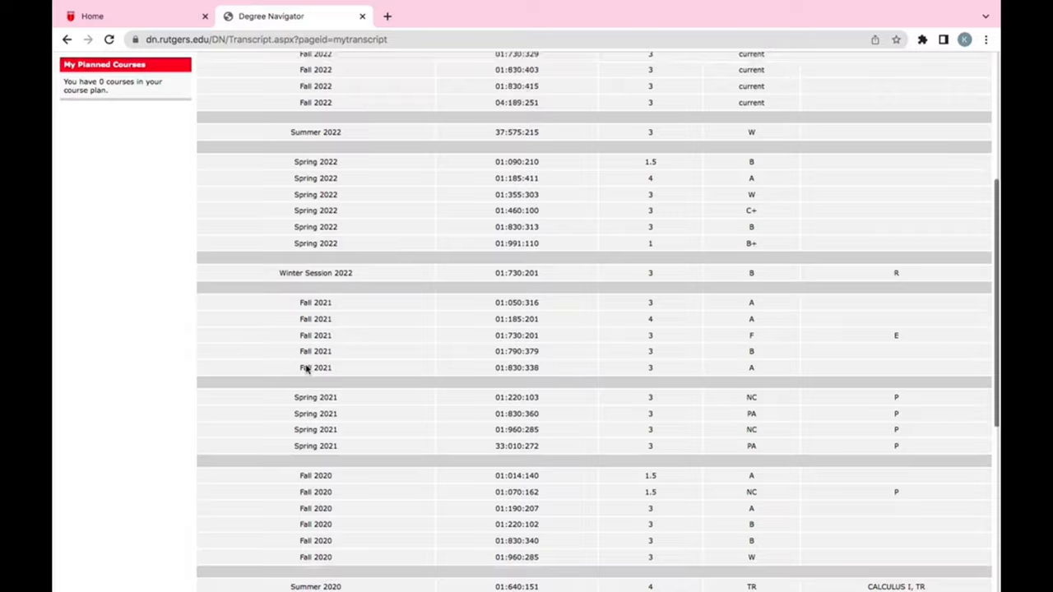
pyautogui.scroll(3)
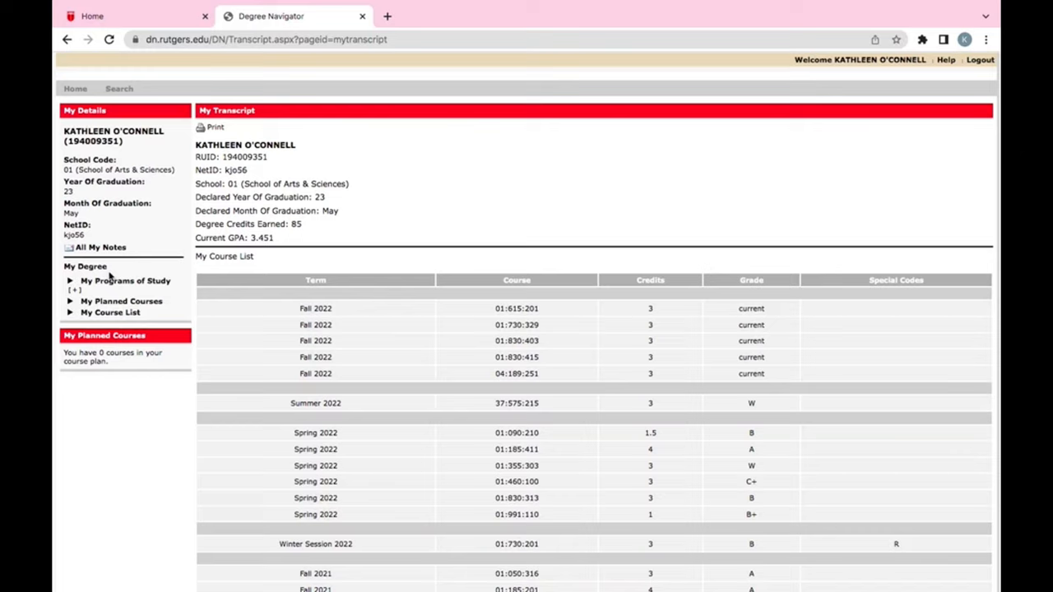
pyautogui.click(125, 280)
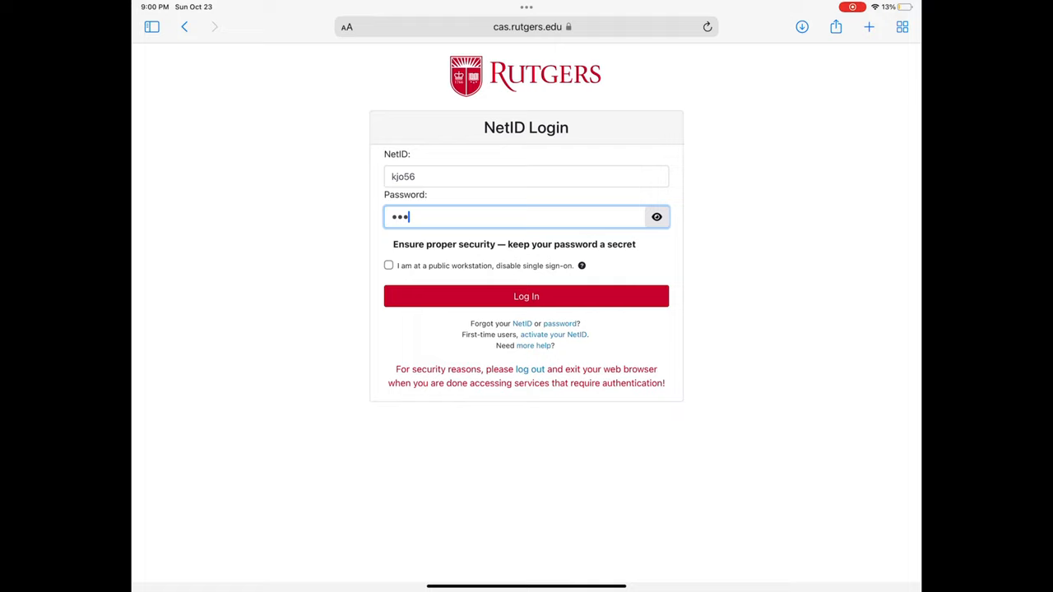
# Submit the NetID credentials and request a Duo push approval to reach Canvas
pyautogui.click(526, 297)
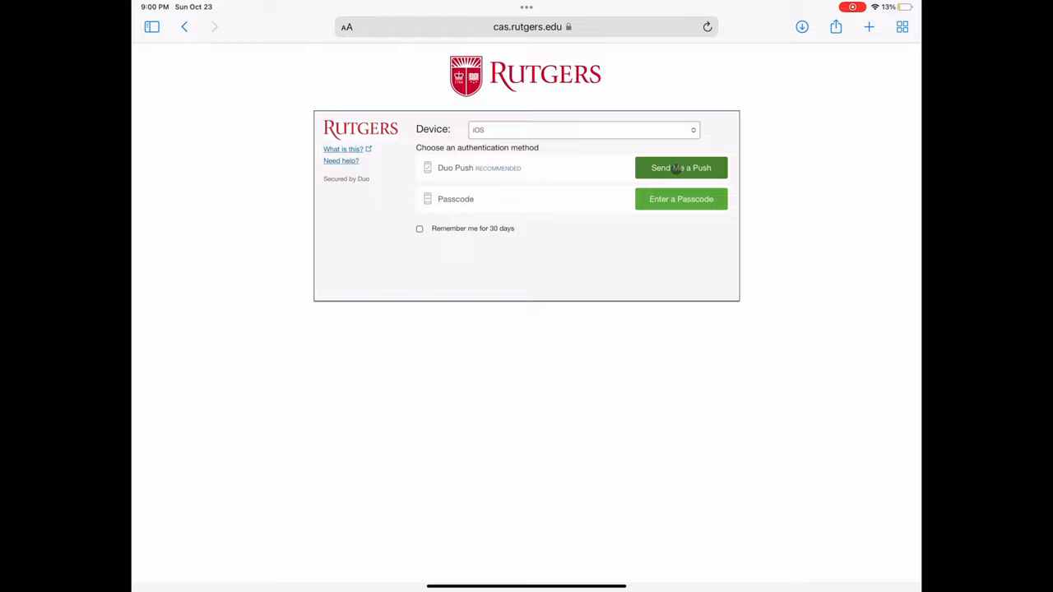
pyautogui.click(682, 167)
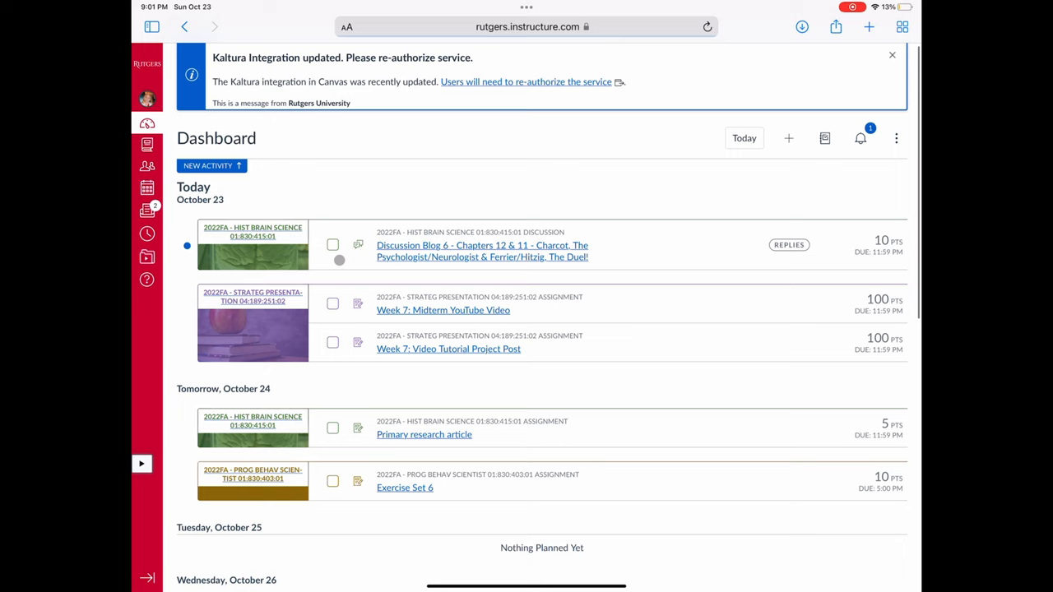
# From the Canvas Dashboard, reach the 04:189:251:02 Strategic Presentation course syllabus
pyautogui.scroll(-3)
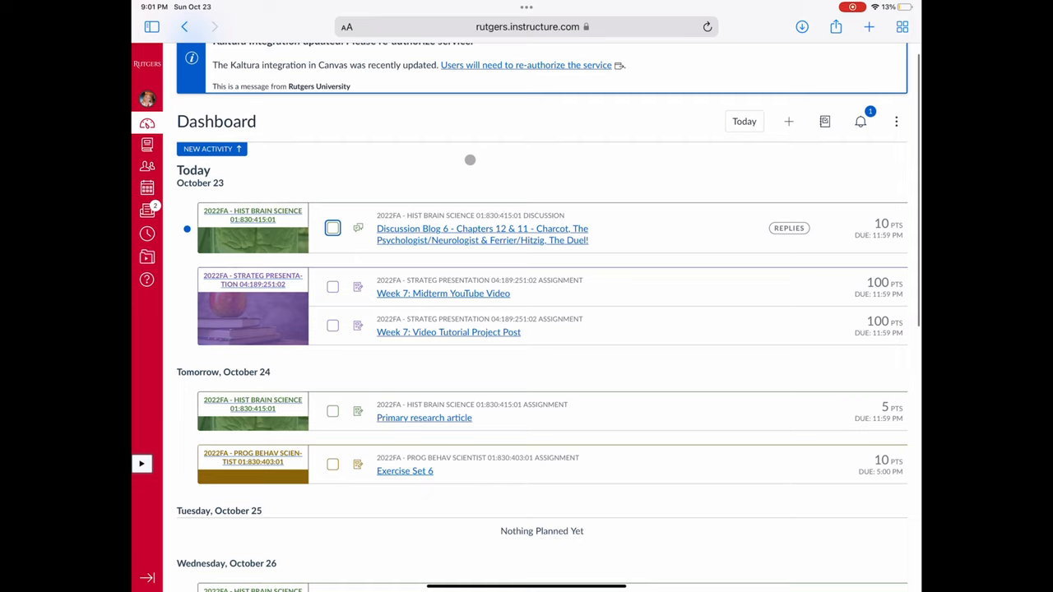
pyautogui.click(146, 100)
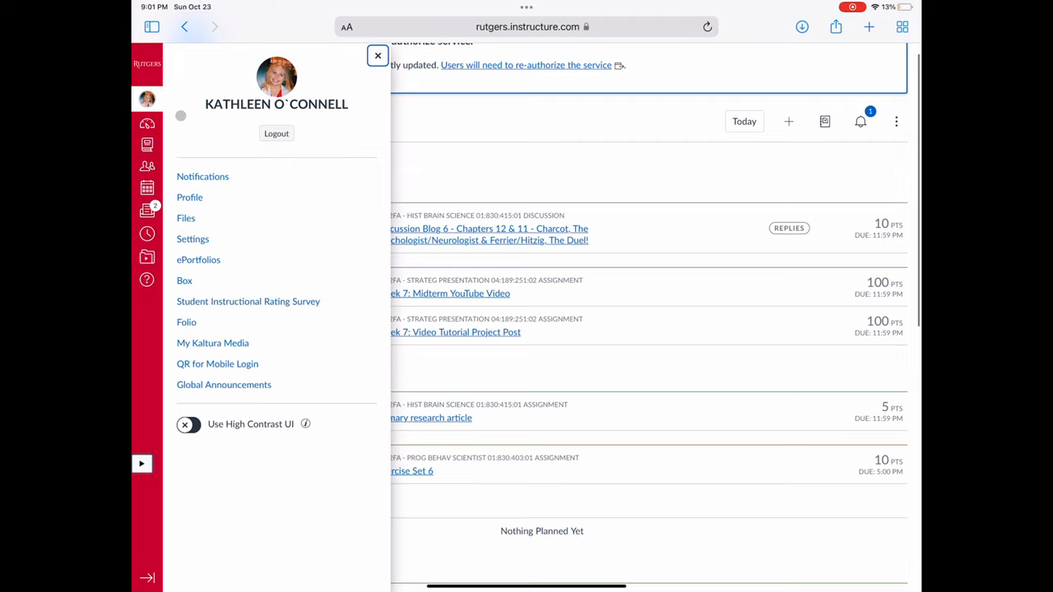
pyautogui.click(378, 56)
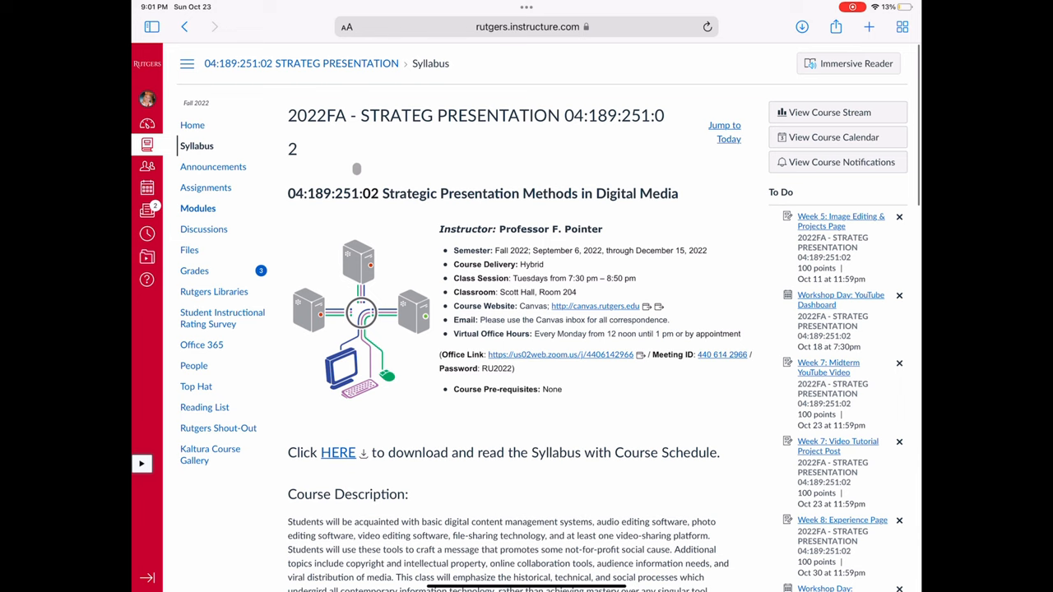
# View the Strategic Presentation modules, then go to the PROG BEHAV SCIENTIST course home
pyautogui.scroll(-3)
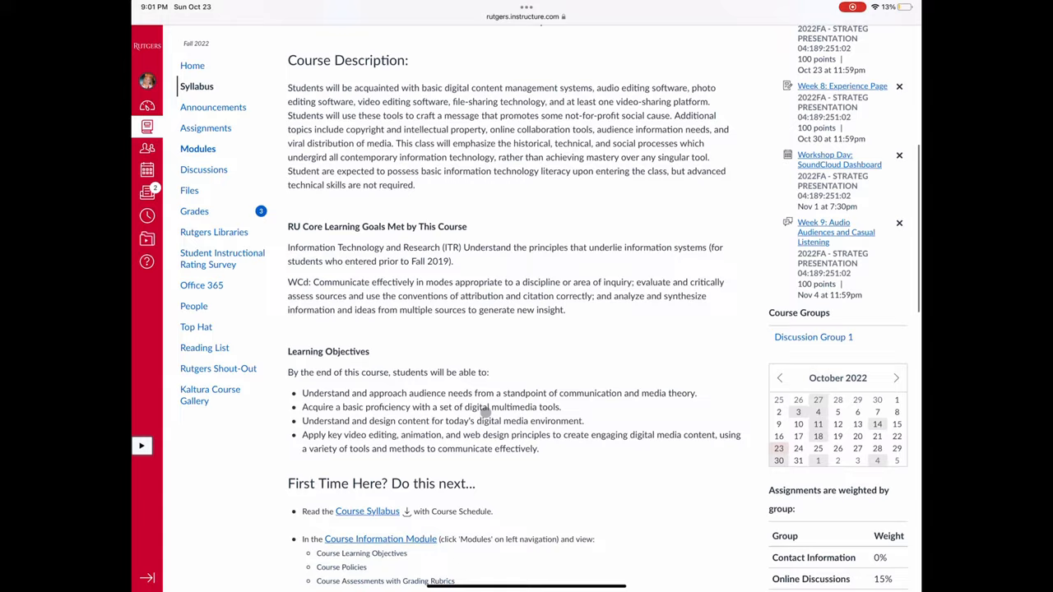
pyautogui.click(197, 148)
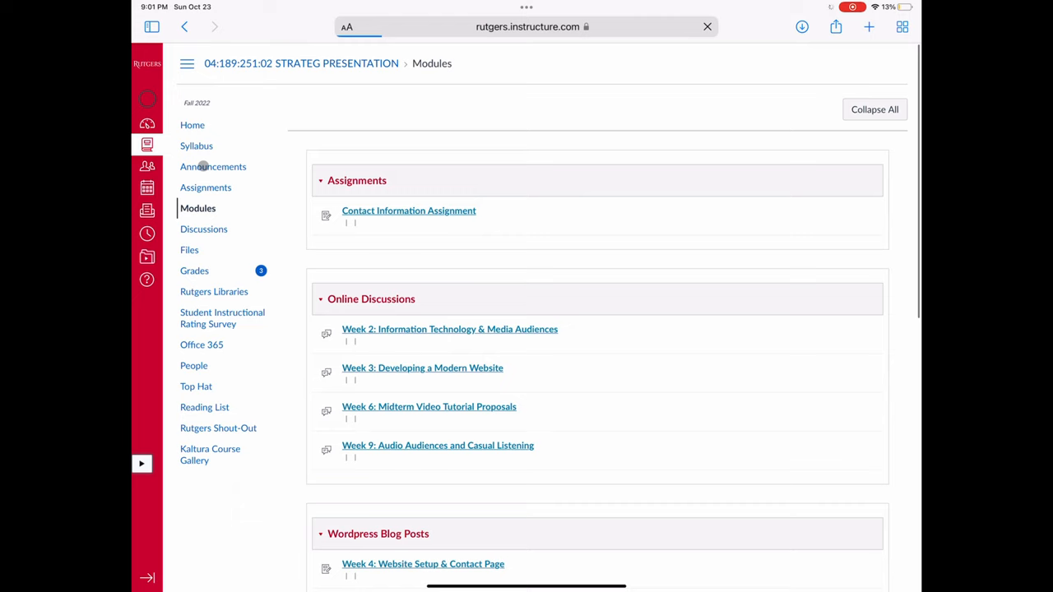
pyautogui.click(146, 126)
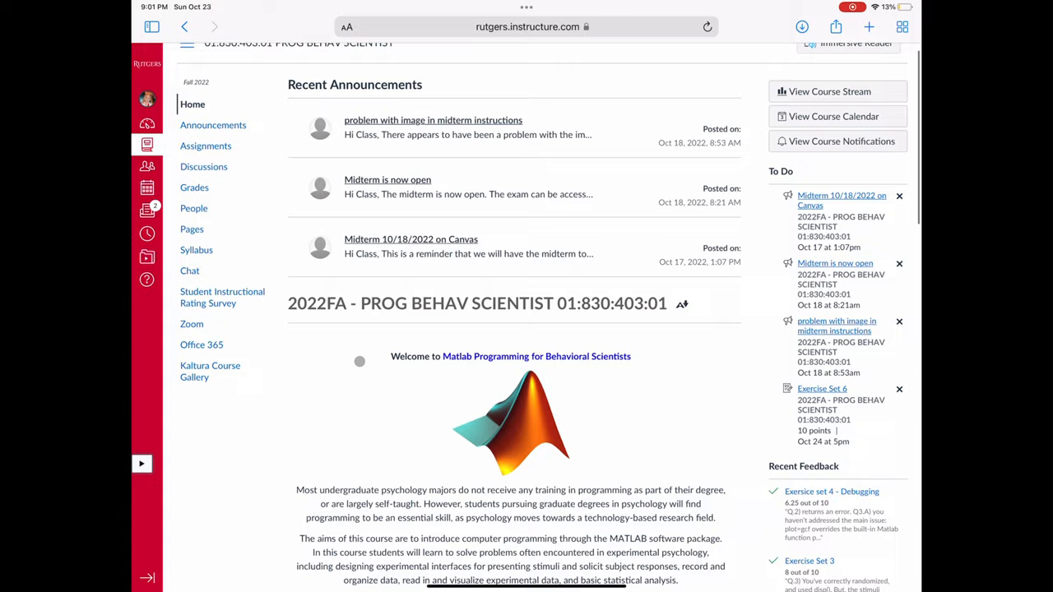
# Check Programming for Behavioral Scientists grades and announcements, then go to the Canvas inbox
pyautogui.click(194, 187)
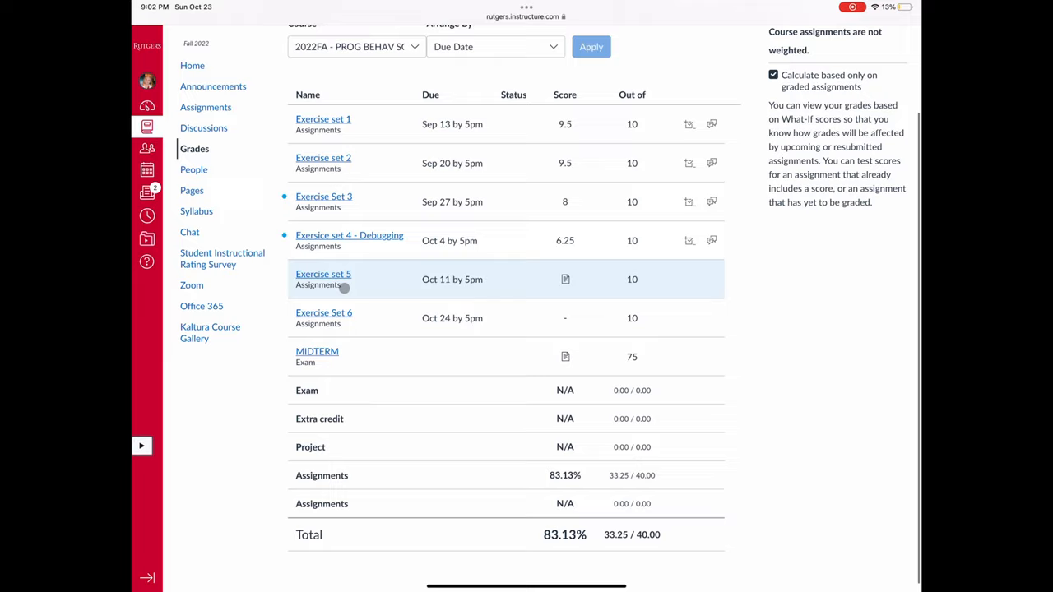
pyautogui.click(213, 146)
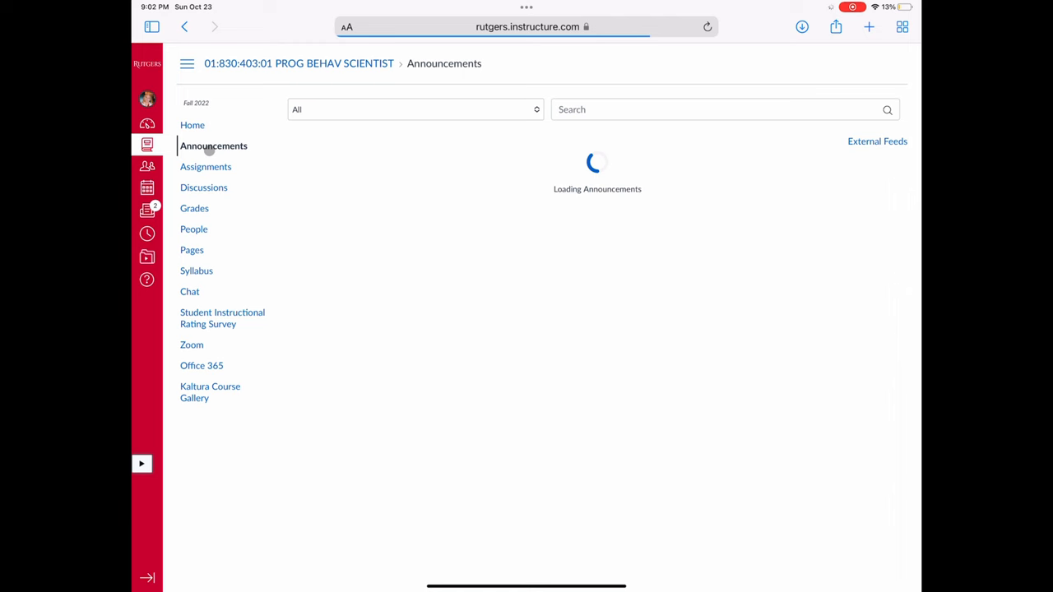
pyautogui.click(146, 209)
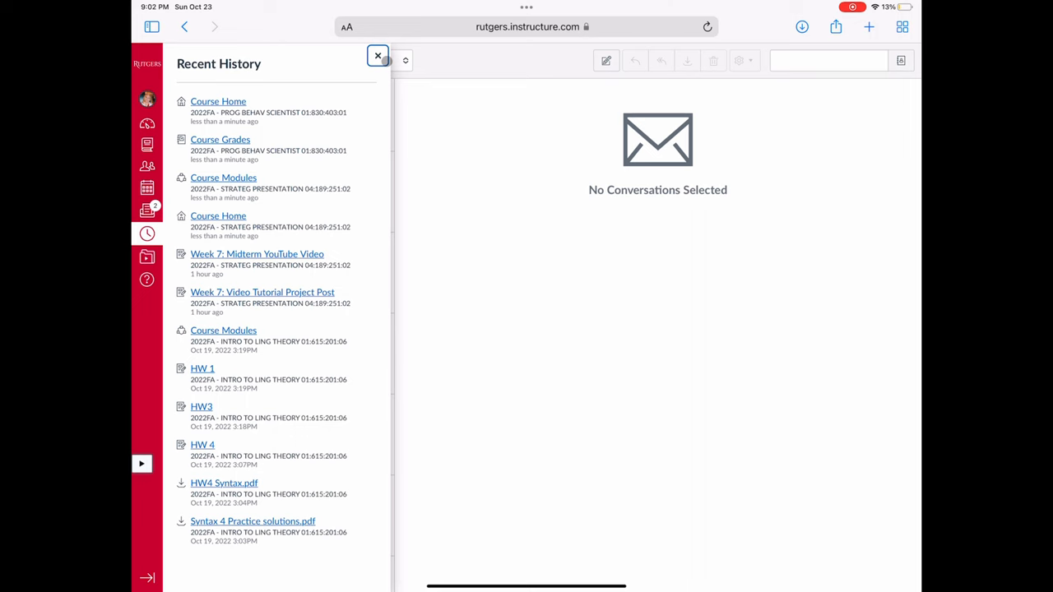
# Revisit the Dashboard, browse enrolled courses, and reopen the recent History list
pyautogui.click(378, 56)
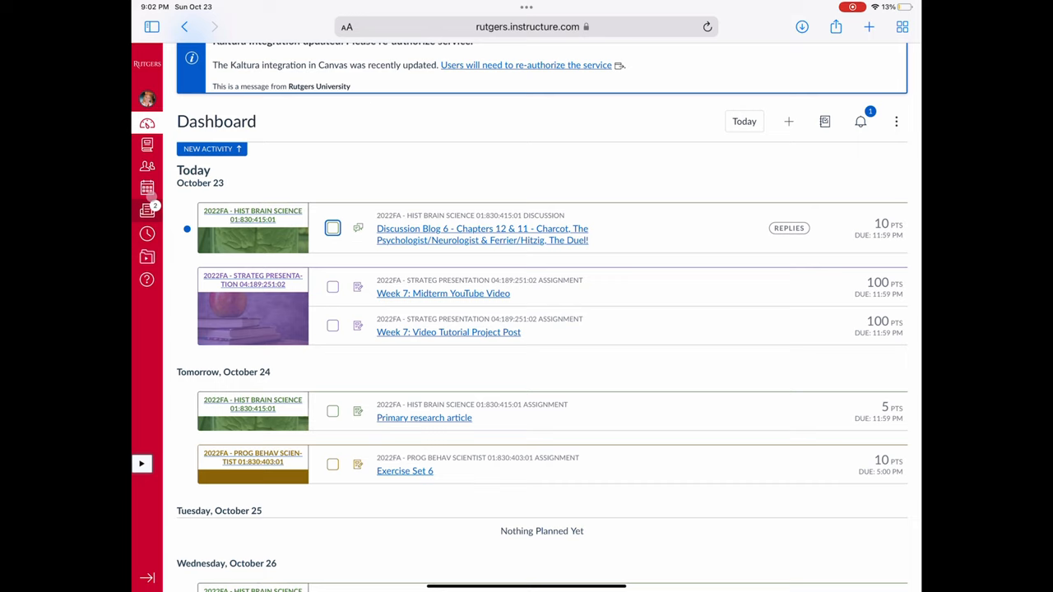
pyautogui.click(146, 144)
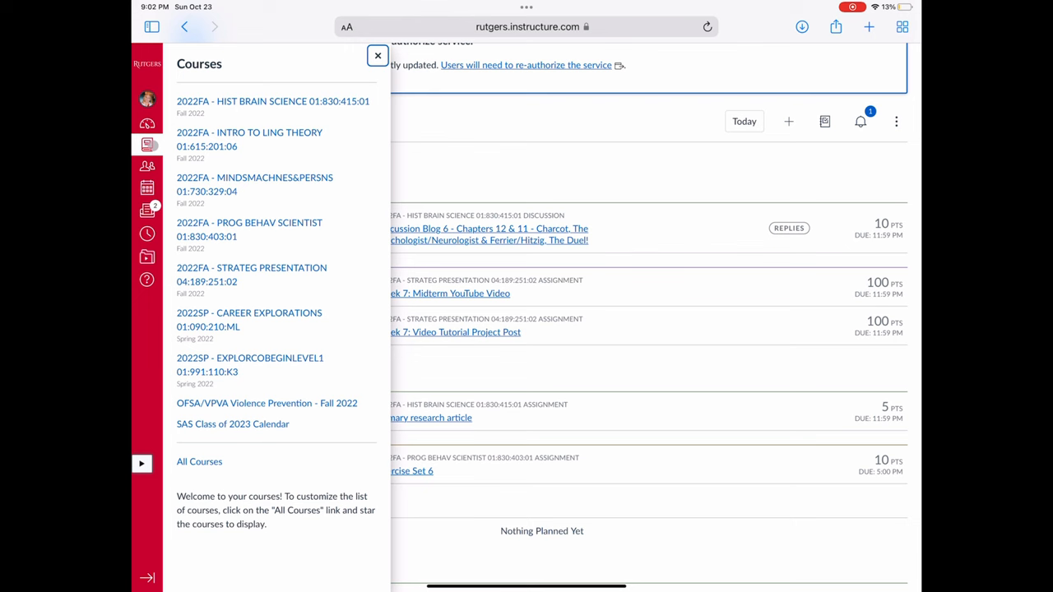
pyautogui.click(146, 232)
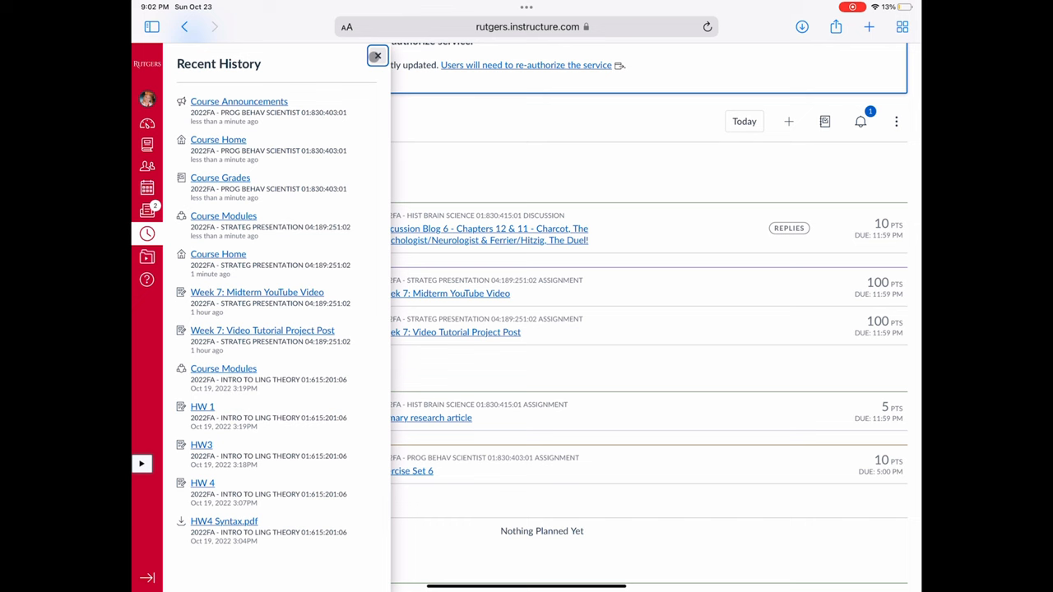